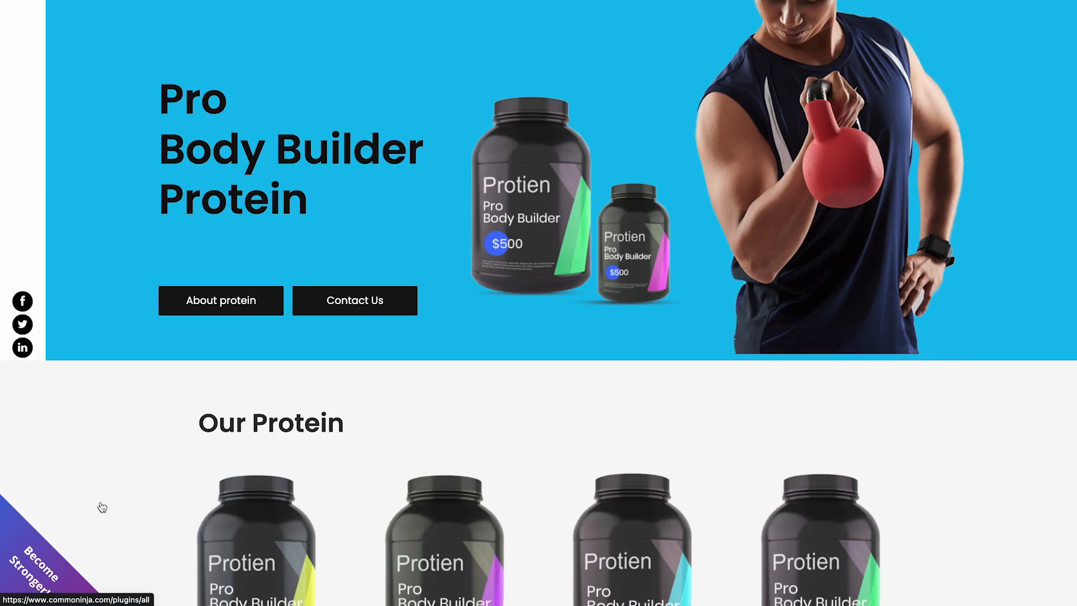
mouse_move(144, 472)
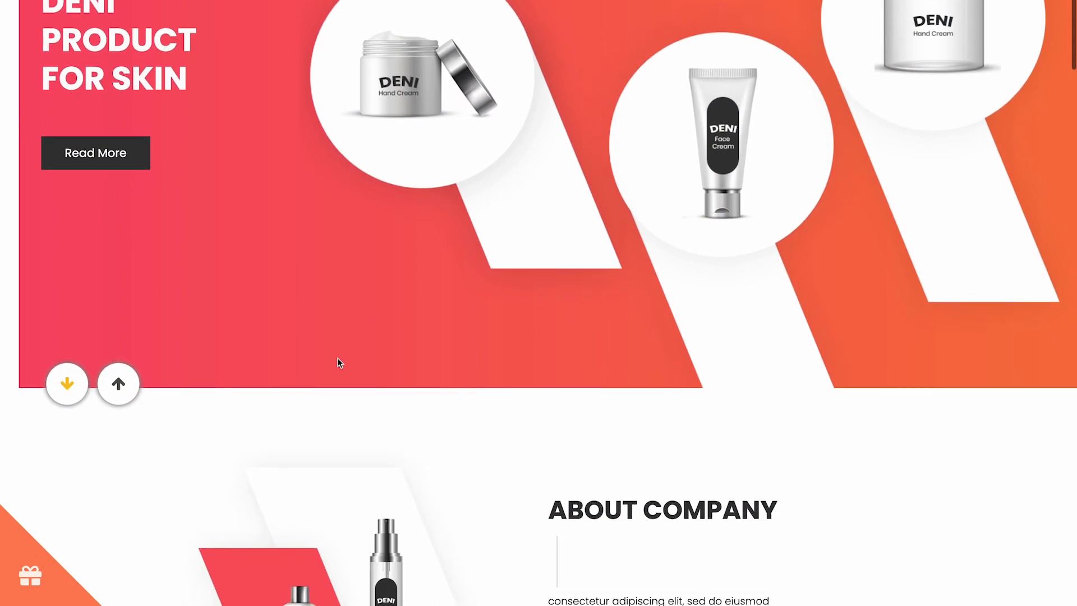
- Scroll through the widget catalog toward the Corner Button widget entry
scroll(down, 3)
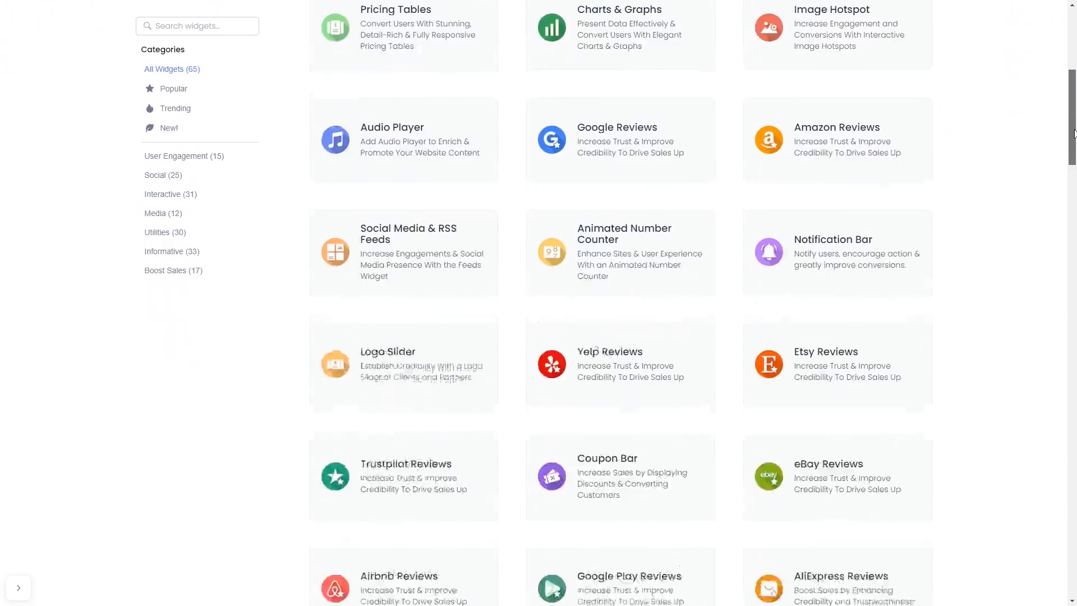
scroll(down, 3)
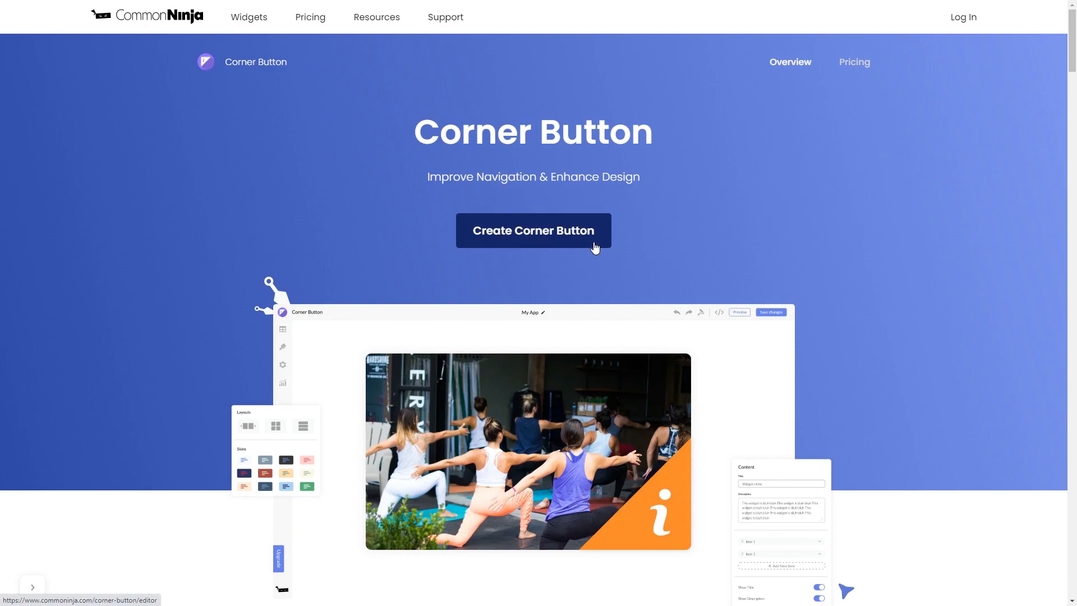
- Start a new corner button and try bottom-right and bottom-left before keeping it top-left
click(532, 230)
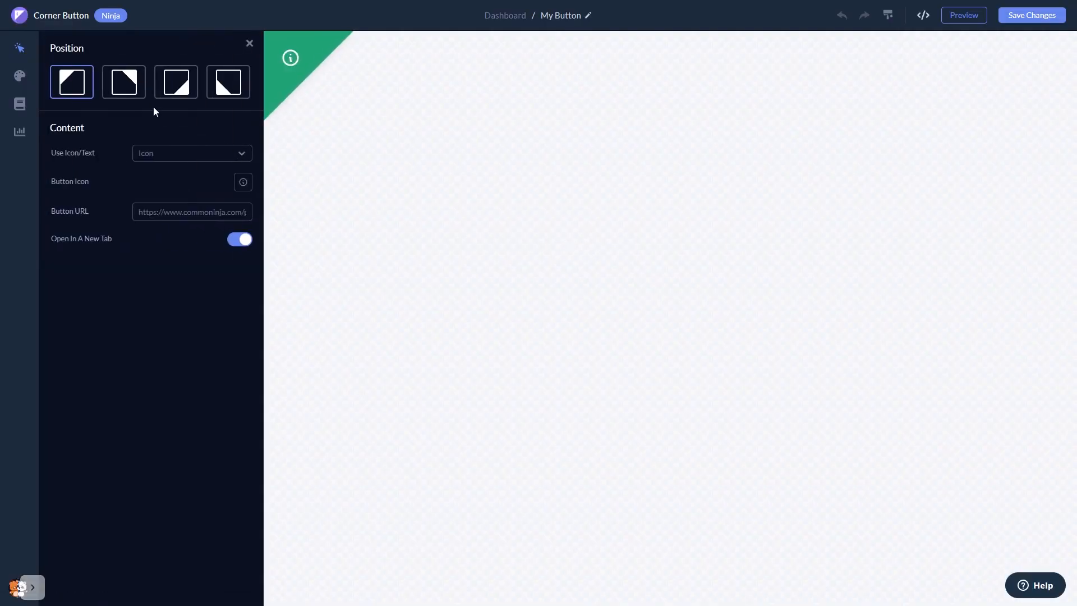
click(176, 82)
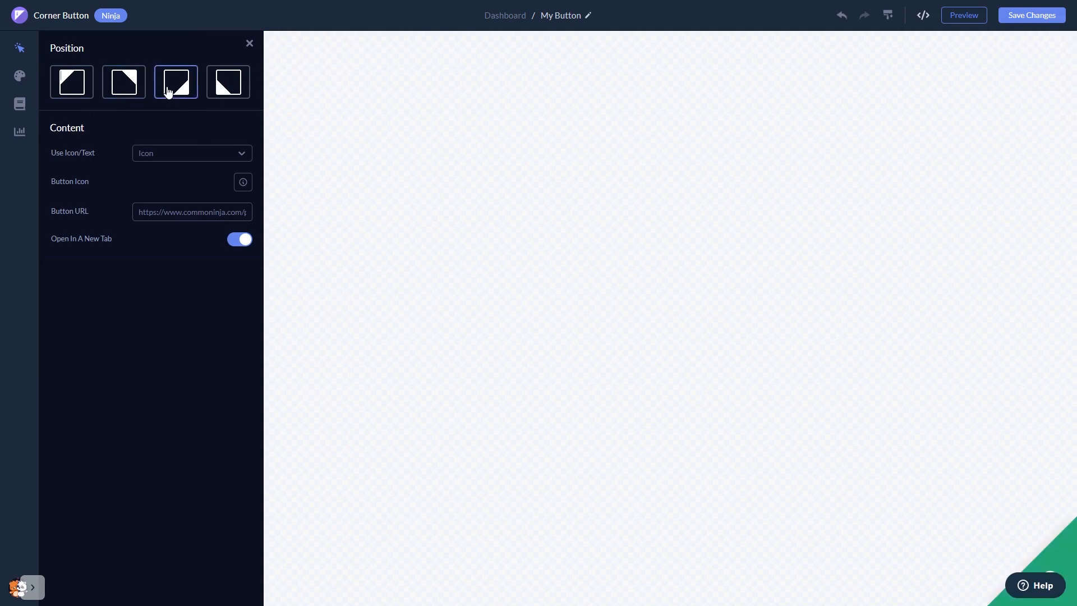
click(226, 82)
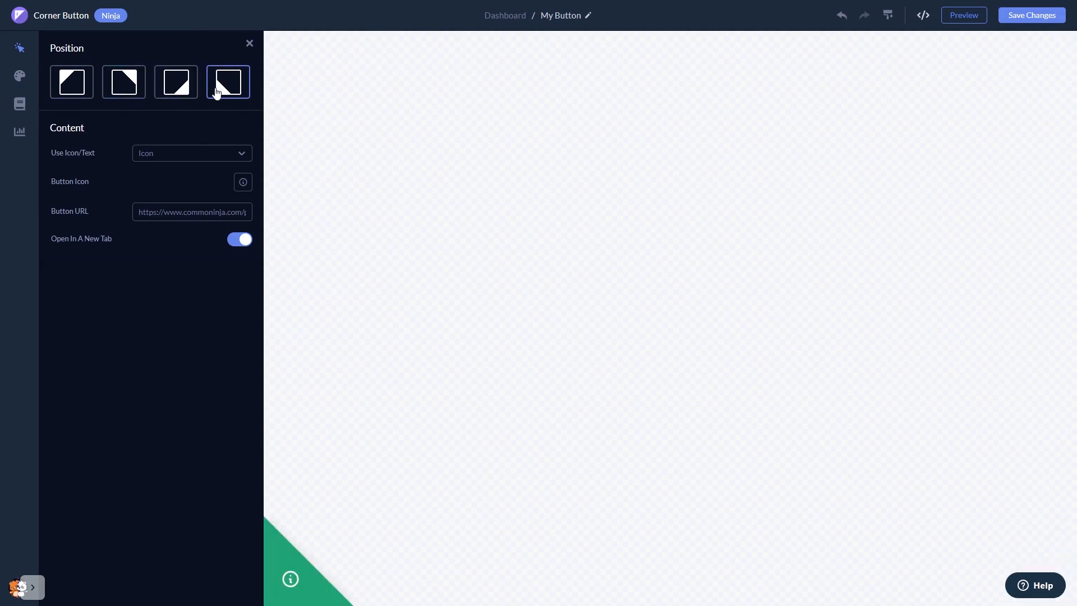
click(70, 82)
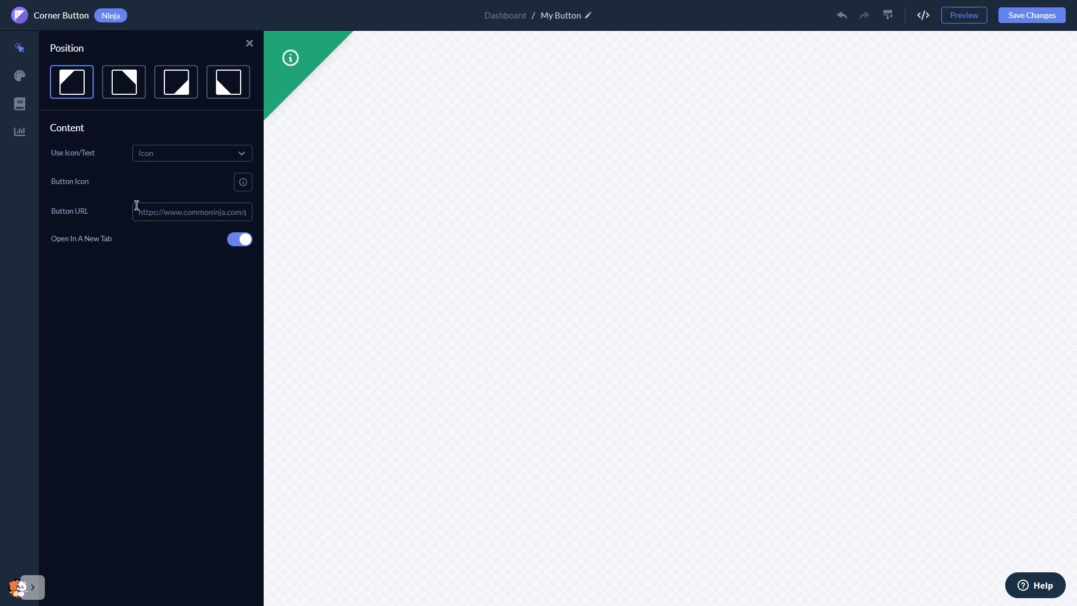
- Adjust the button's link and enlarge its icon from 35 to 43
click(19, 75)
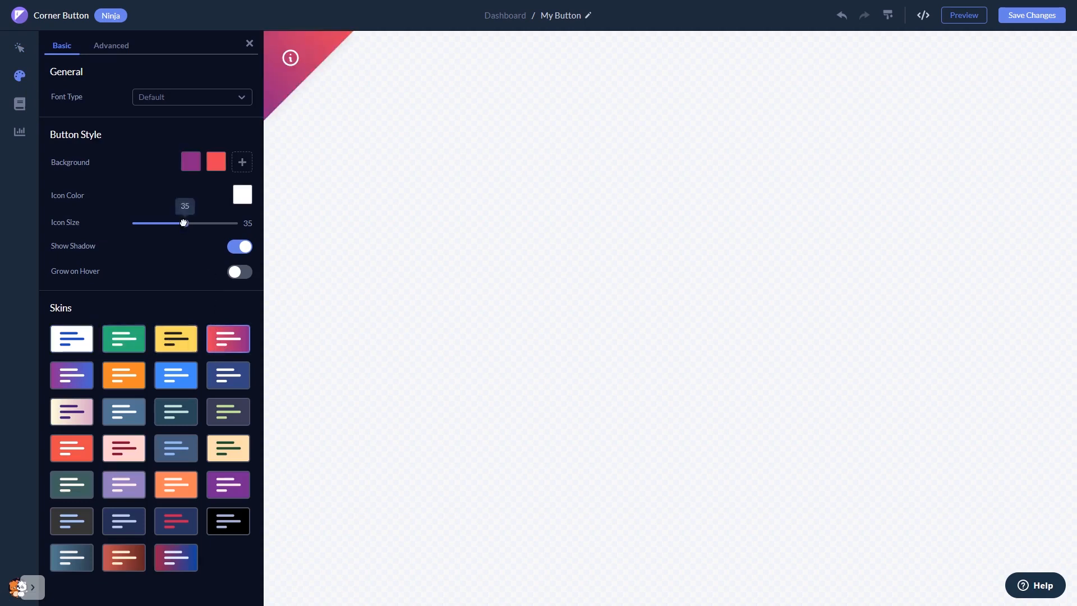
drag(183, 222, 212, 222)
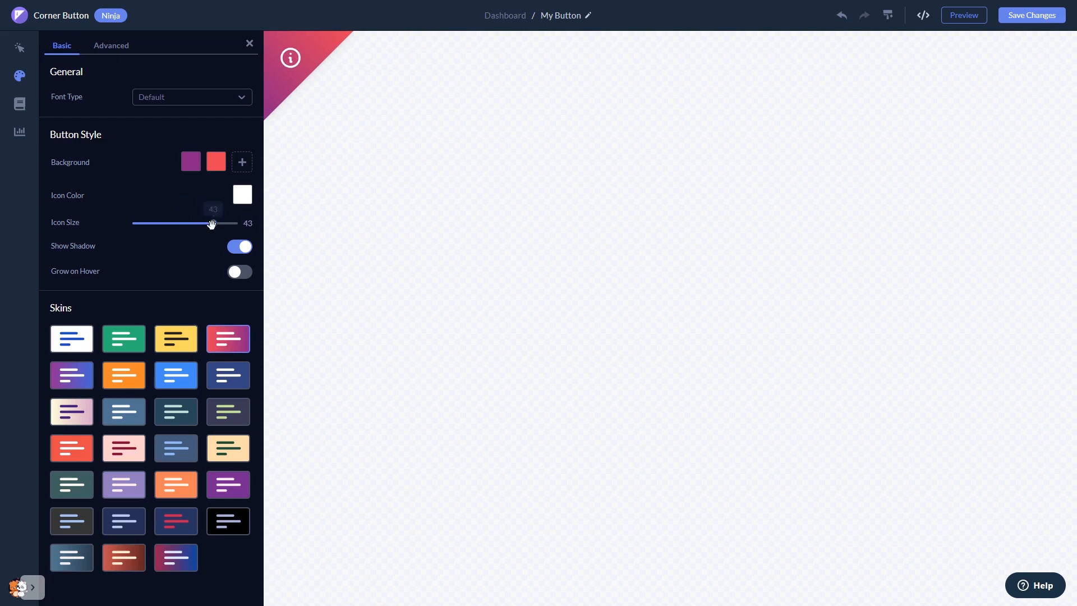
mouse_move(21, 115)
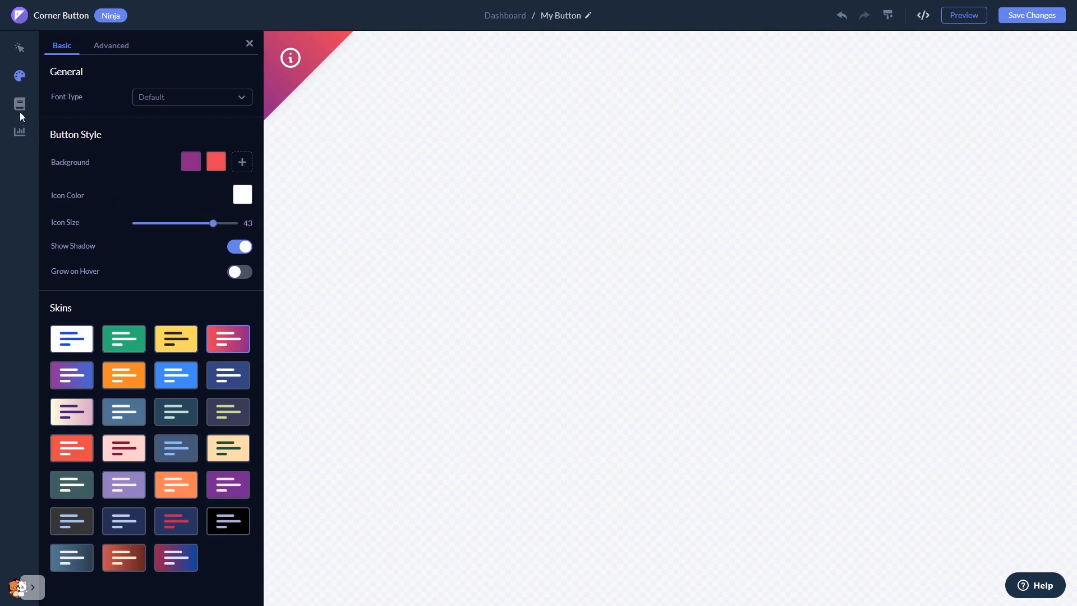
click(19, 105)
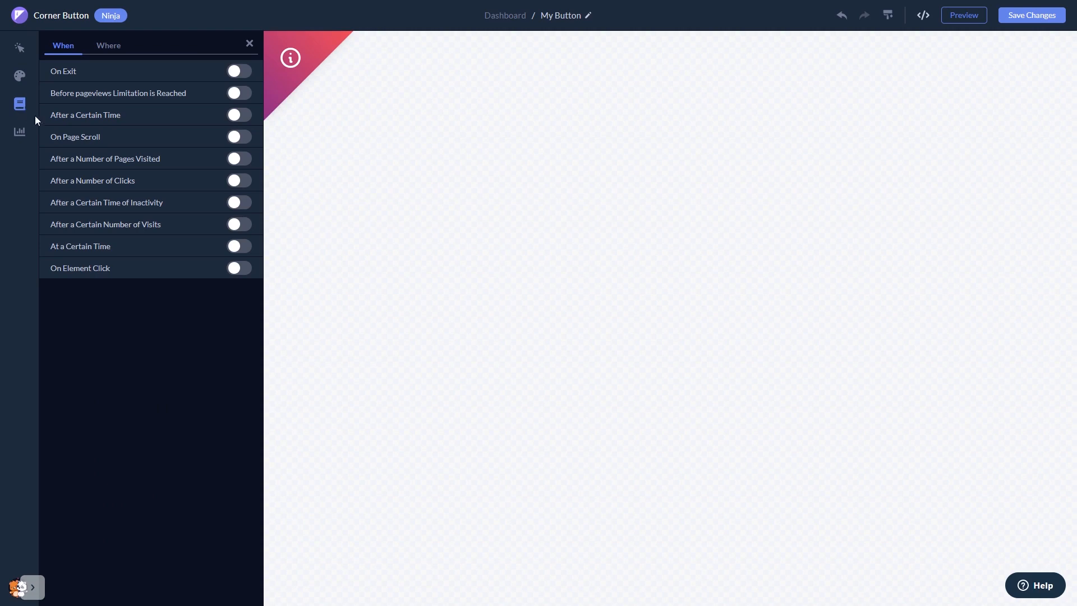
mouse_move(942, 124)
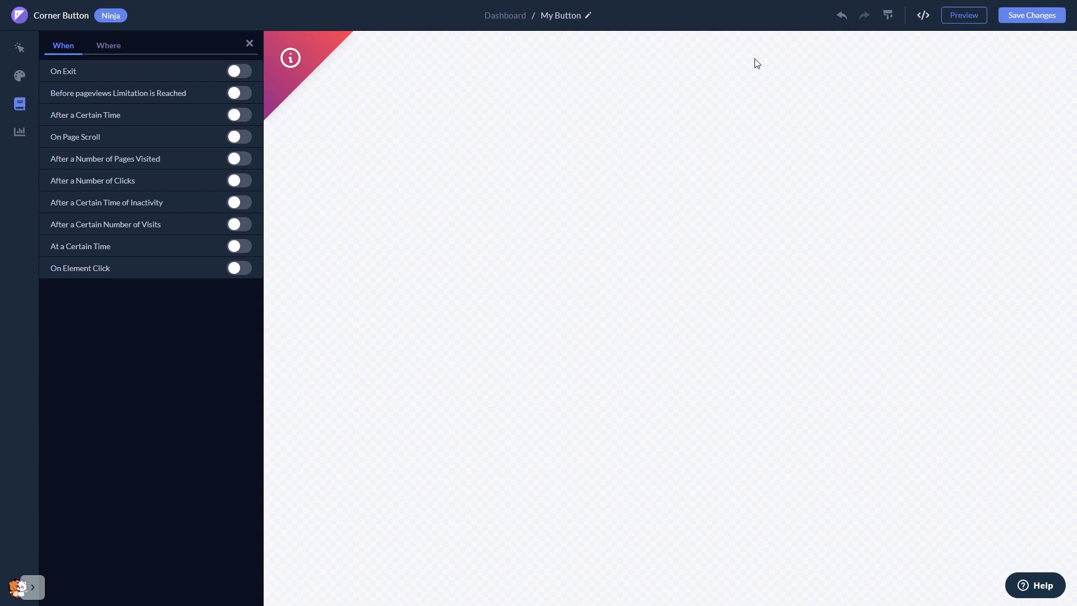
mouse_move(504, 15)
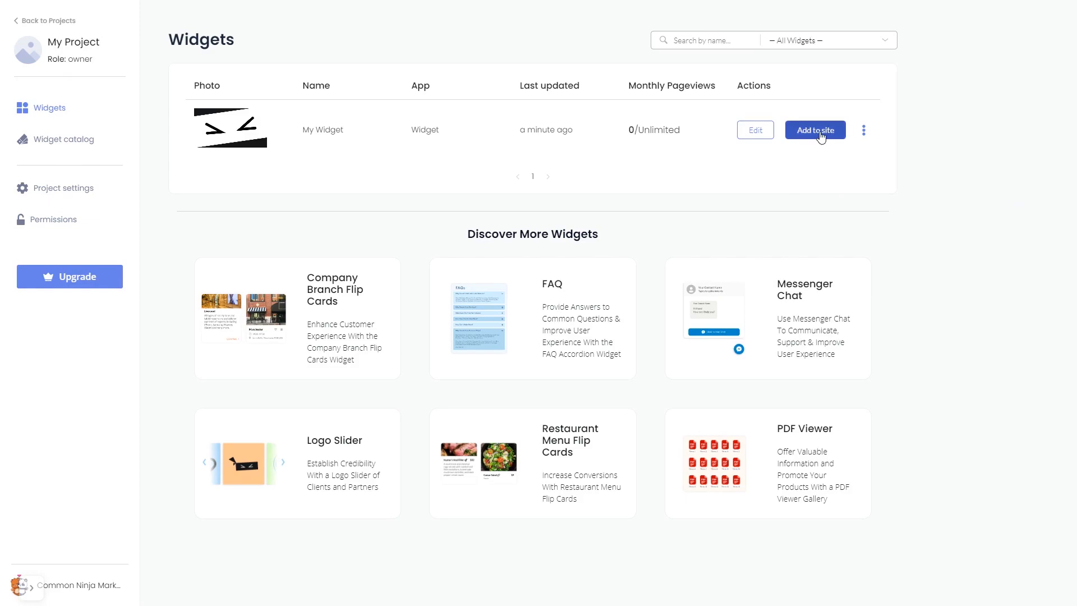
- Get the widget's Add-to-site installation code and dismiss the code window
click(815, 131)
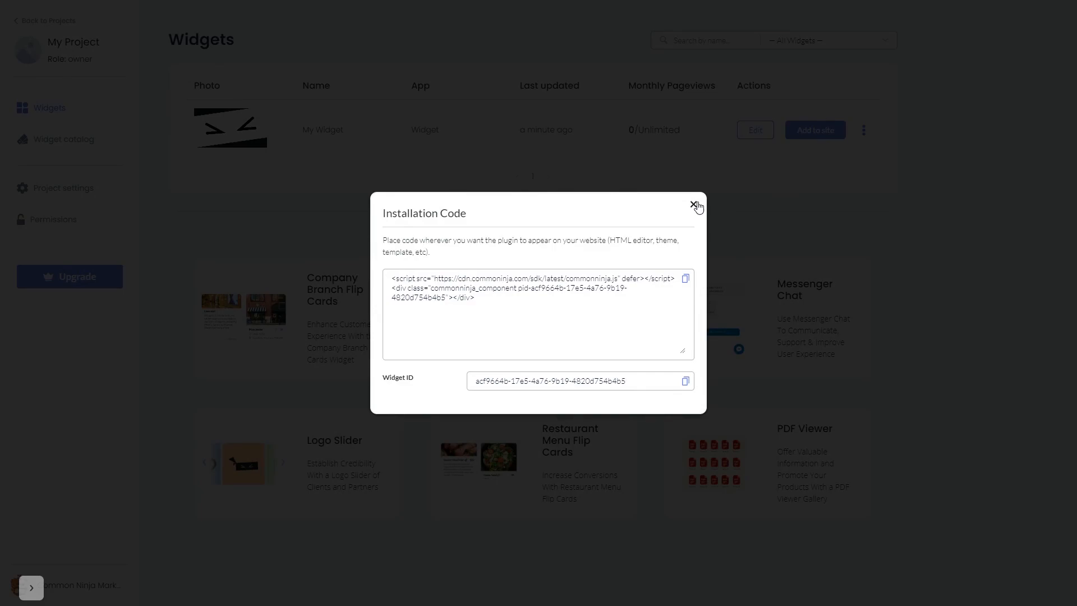
click(697, 206)
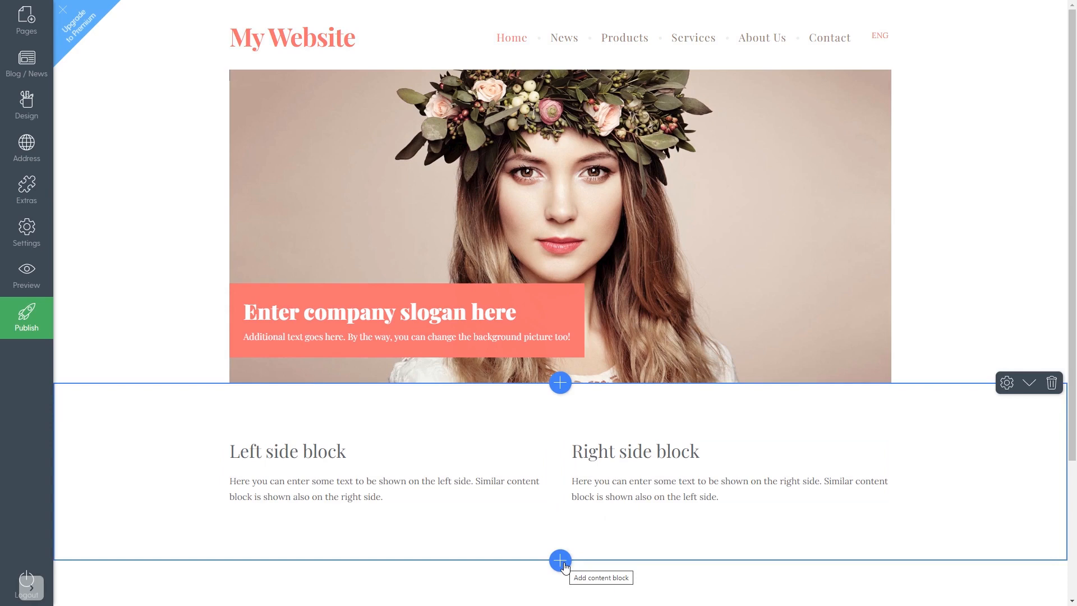
- Add a text content block below the side blocks and delete all its placeholder text
click(560, 560)
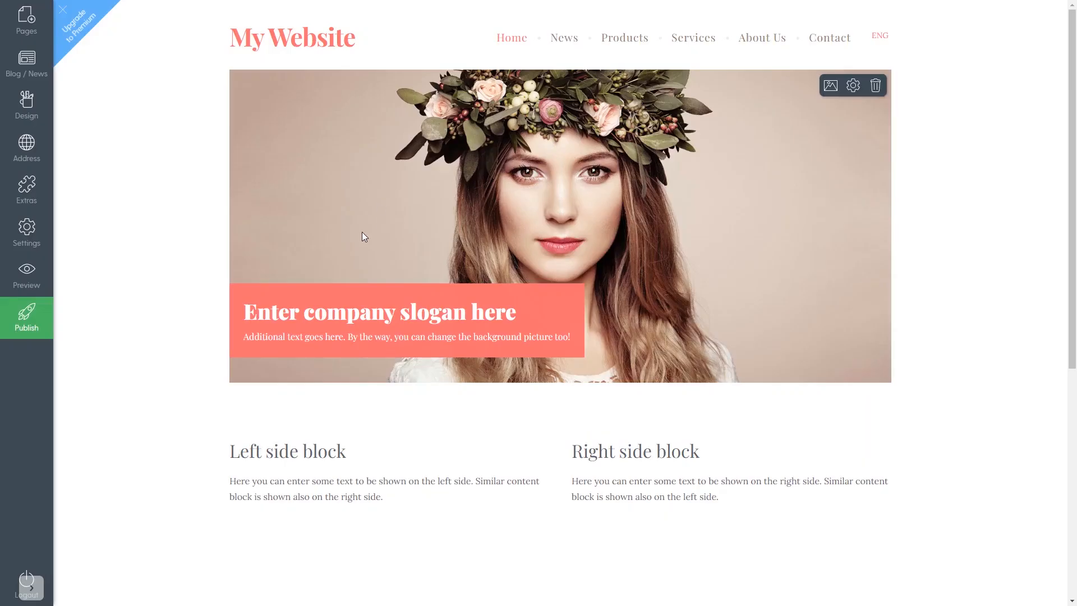
scroll(down, 3)
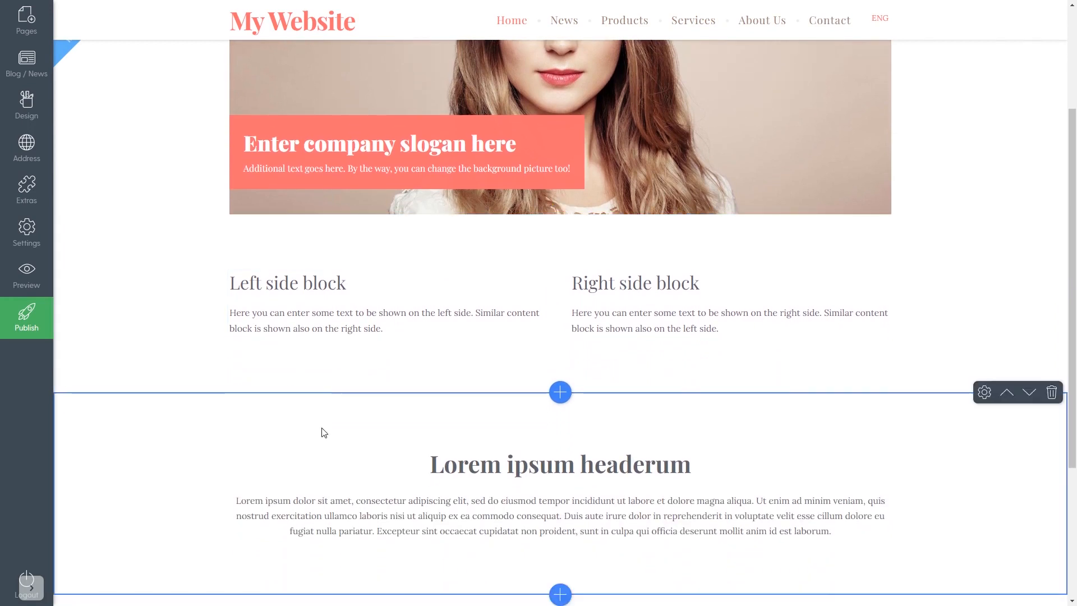
click(560, 463)
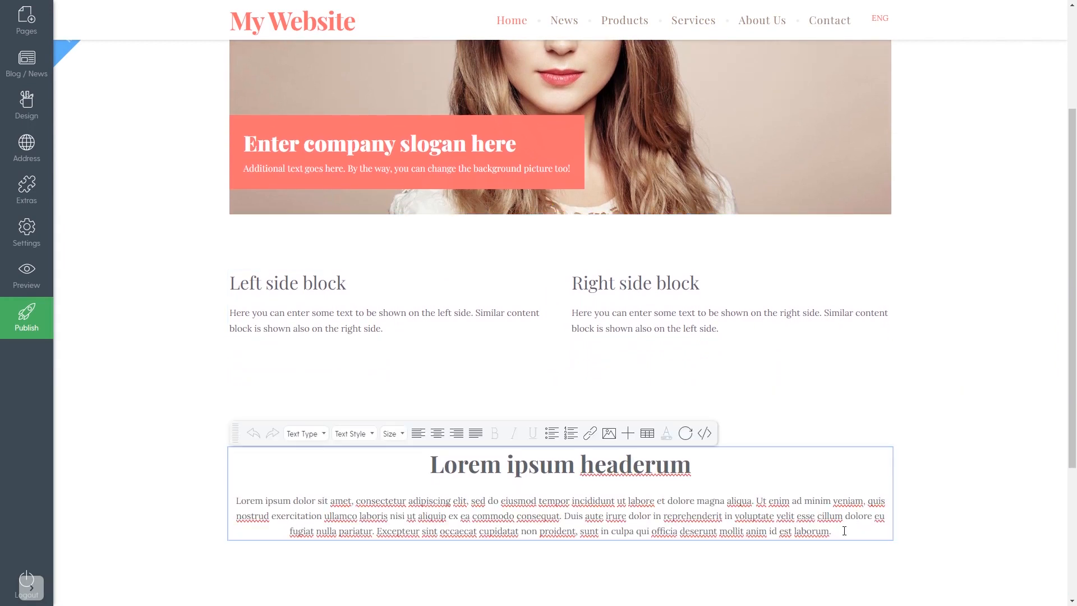
key(ctrl+a)
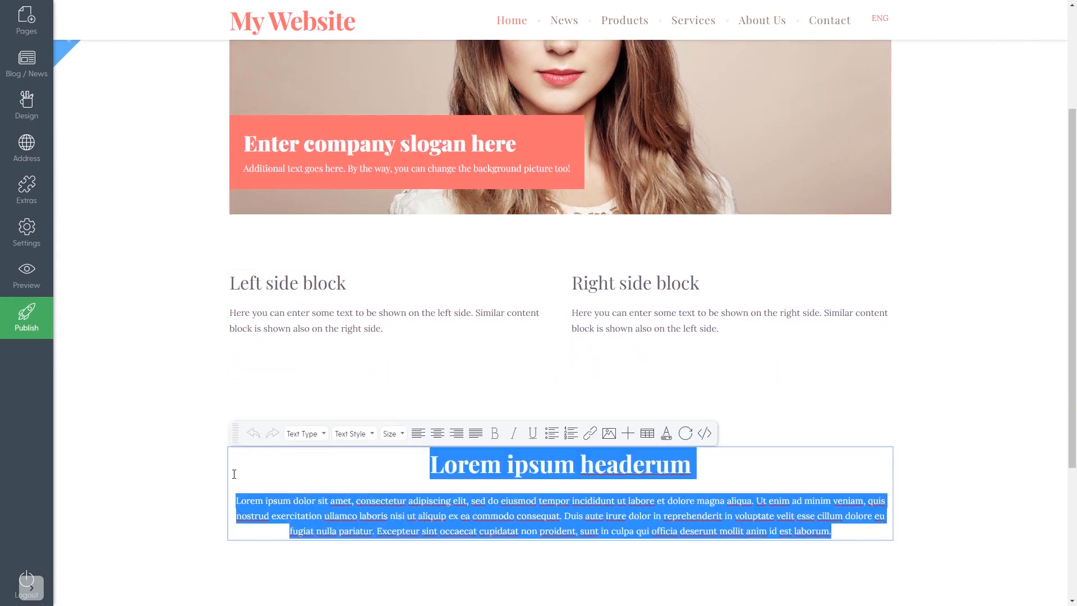
key(Delete)
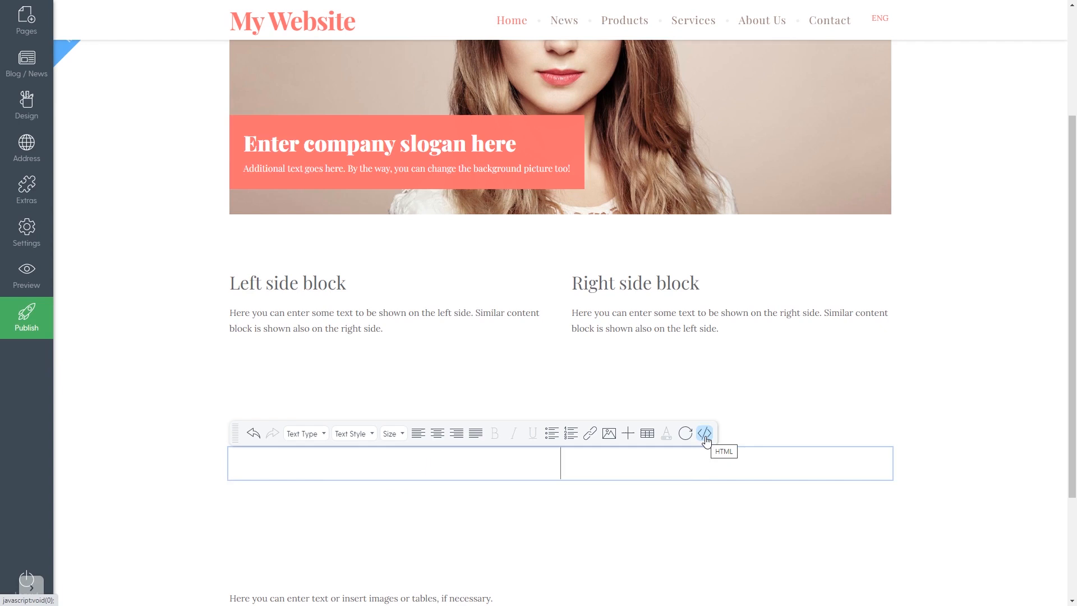
- Insert the pasted Common Ninja widget code into the block via Insert Code
click(626, 433)
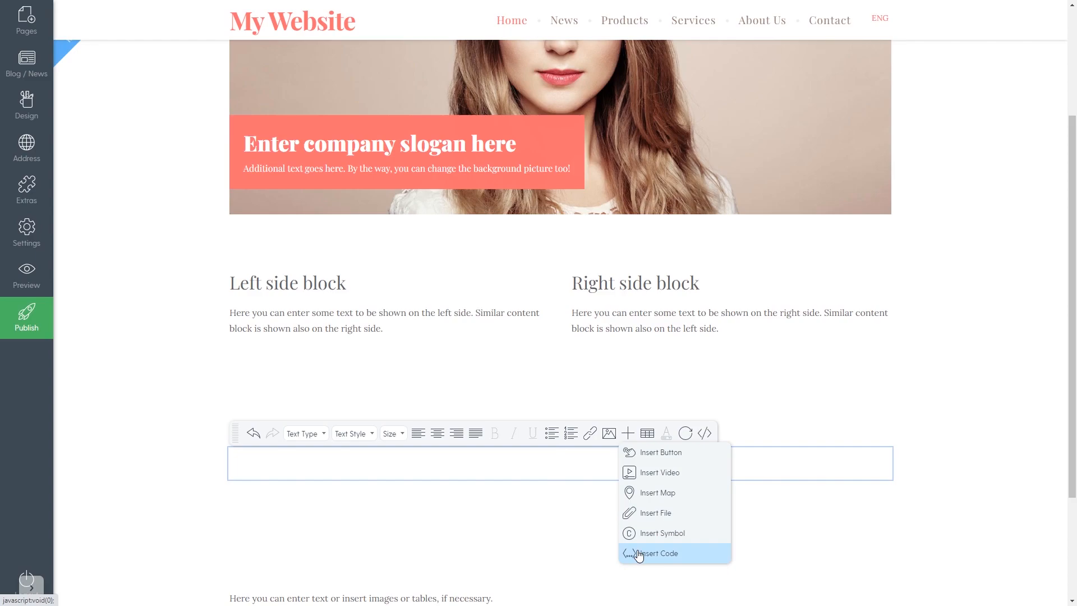
click(658, 553)
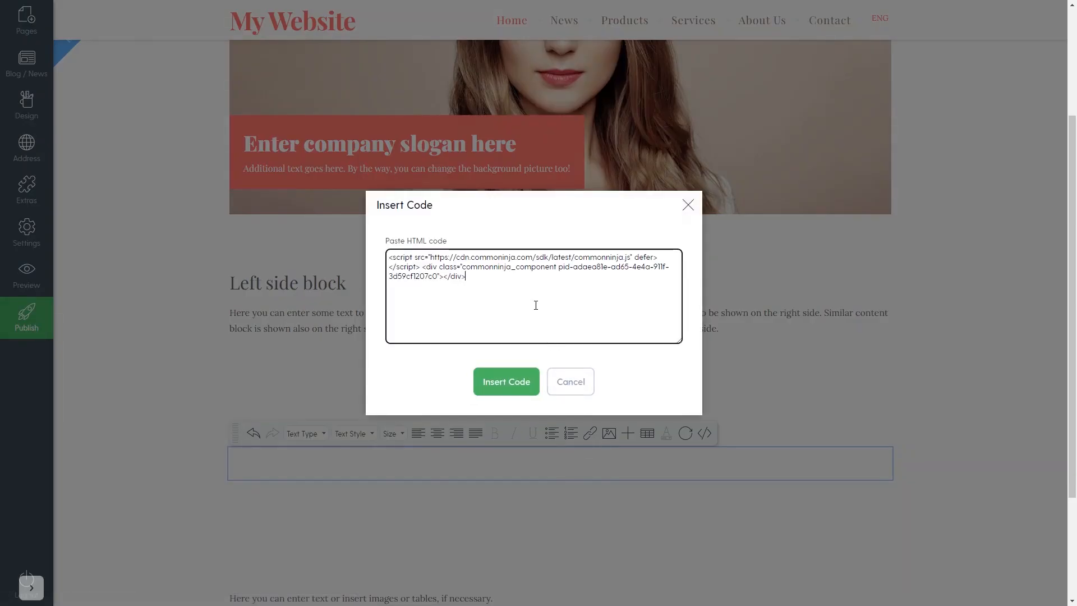
mouse_move(531, 353)
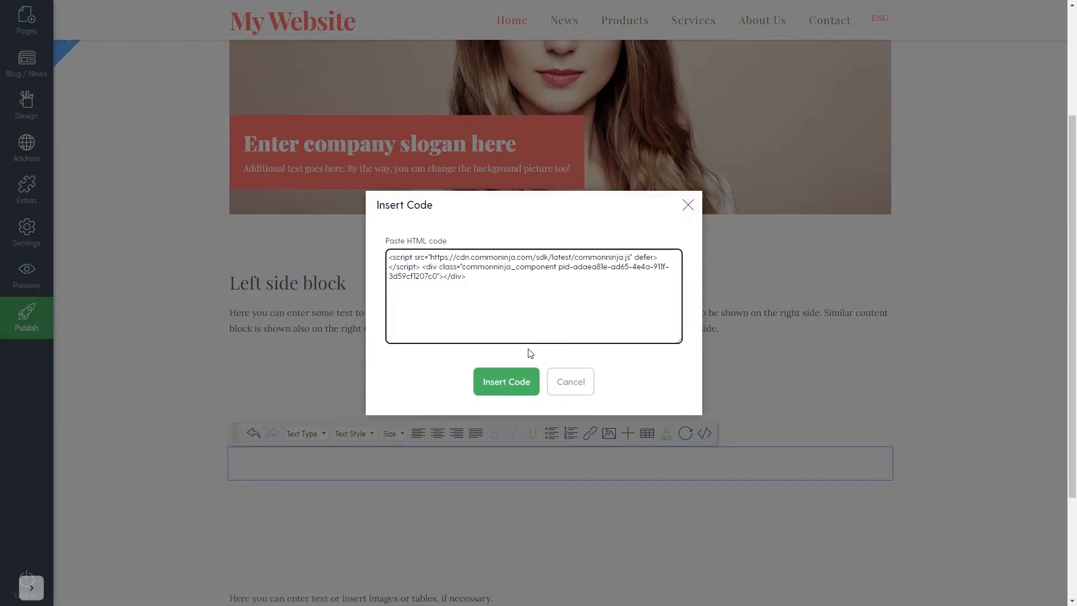
click(506, 381)
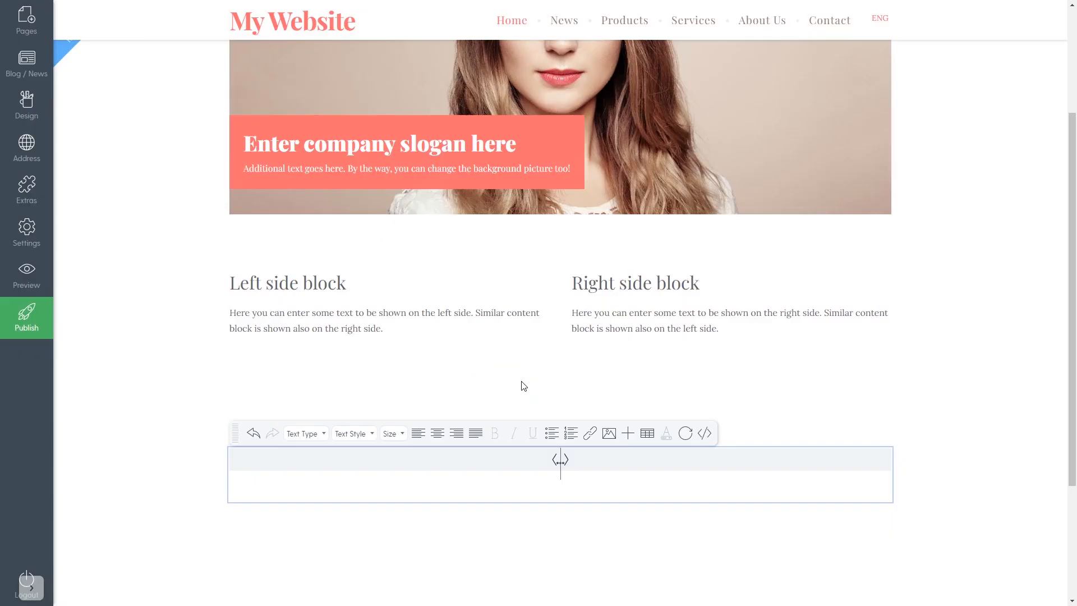